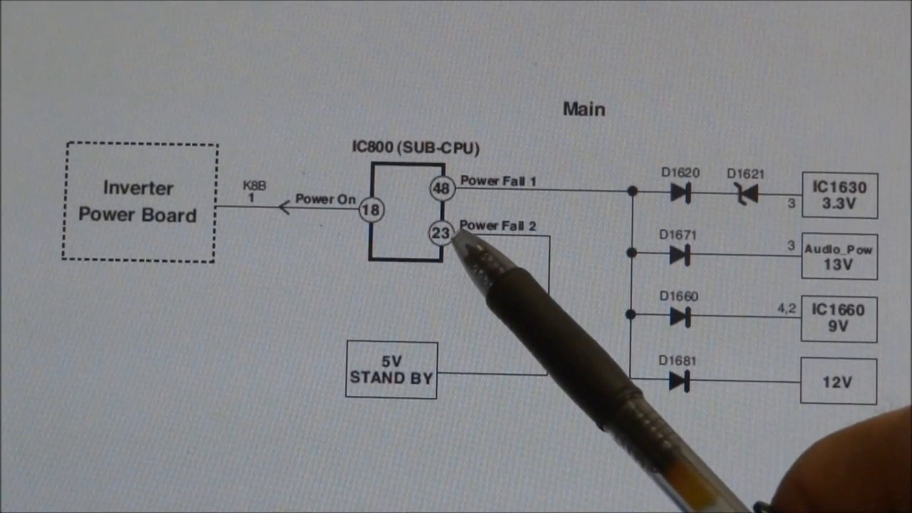
pyautogui.moveTo(548, 193)
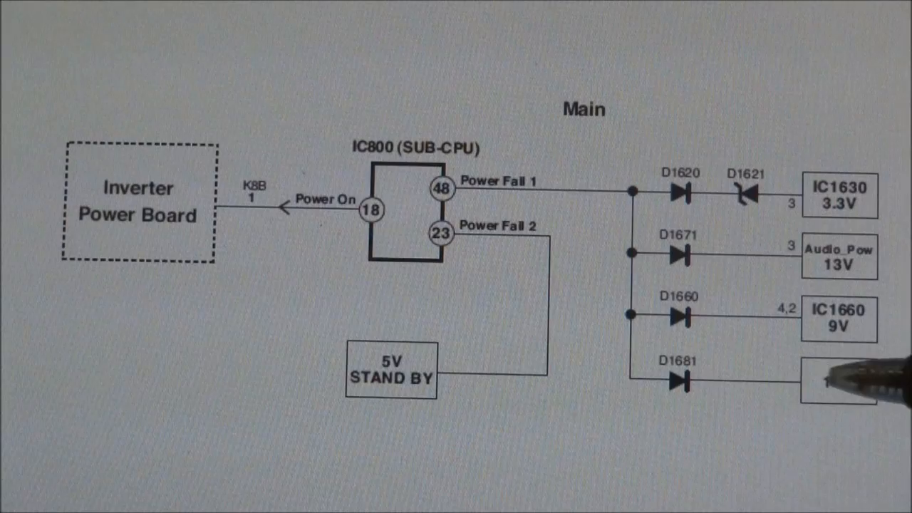
pyautogui.moveTo(677, 192)
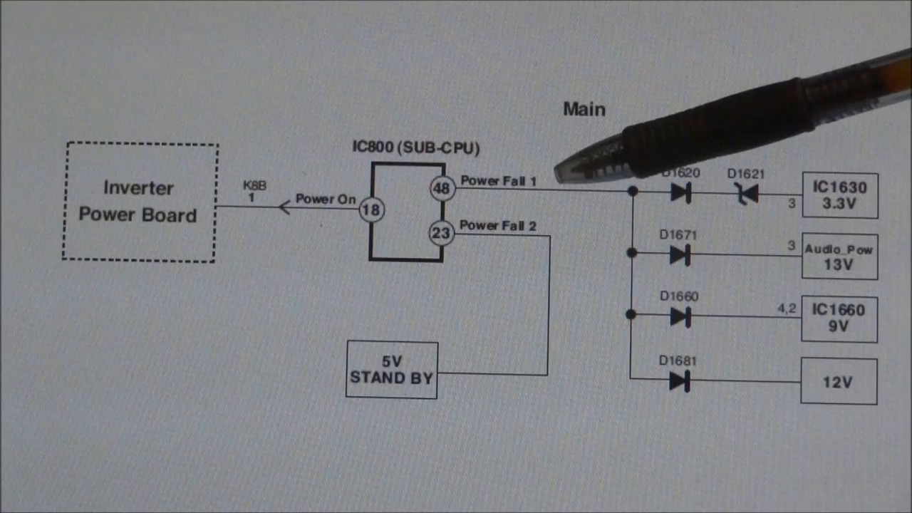
pyautogui.moveTo(641, 142)
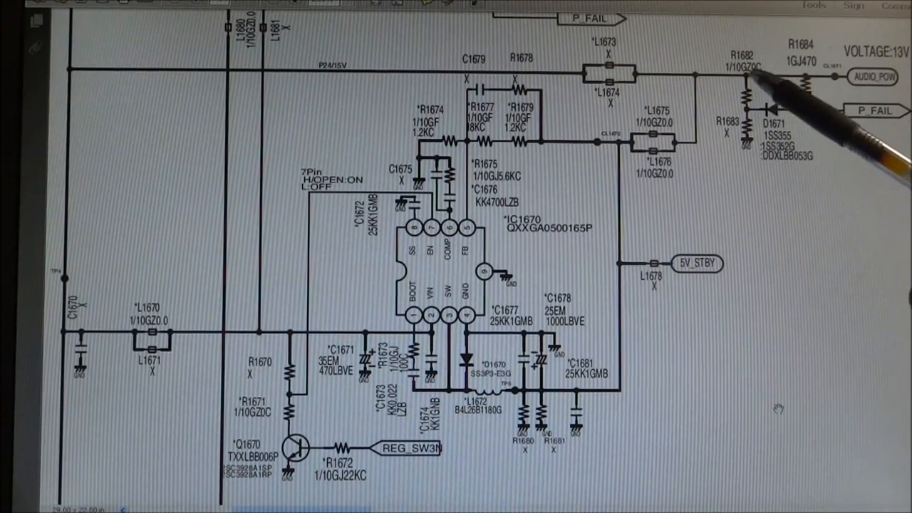
pyautogui.moveTo(766, 110)
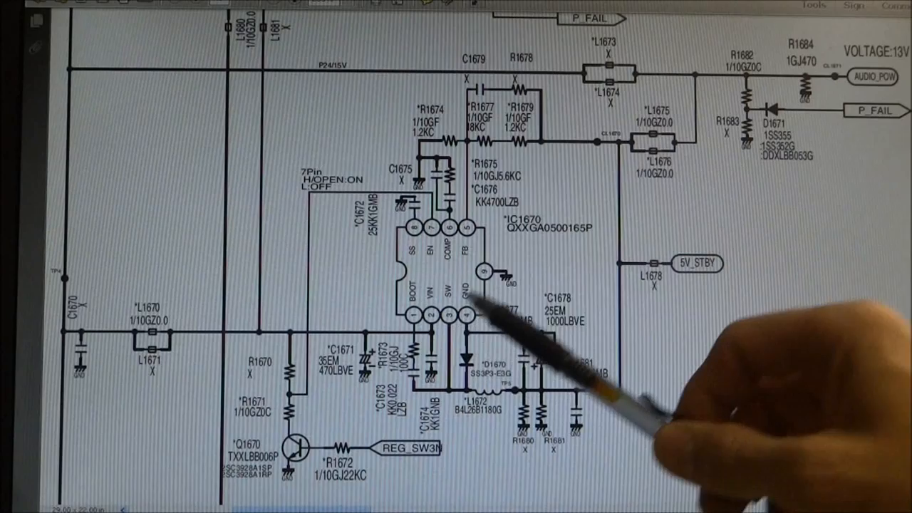
pyautogui.moveTo(776, 406)
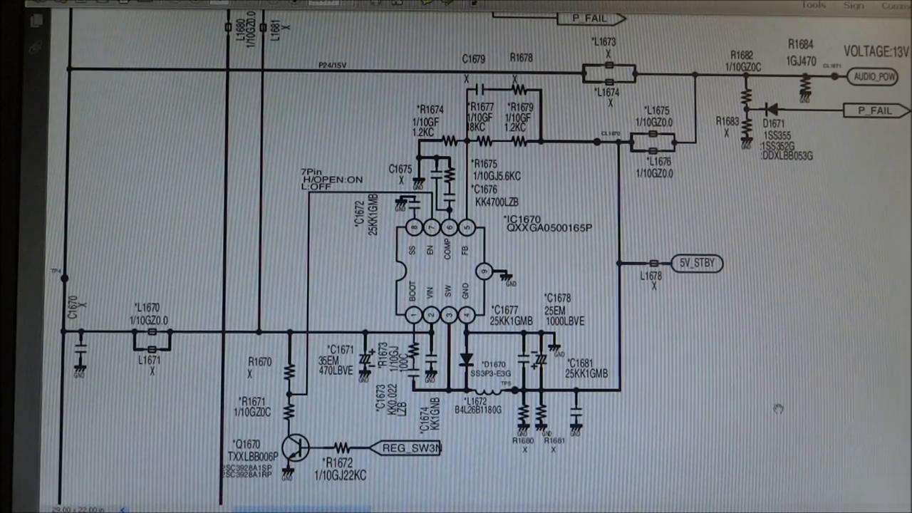